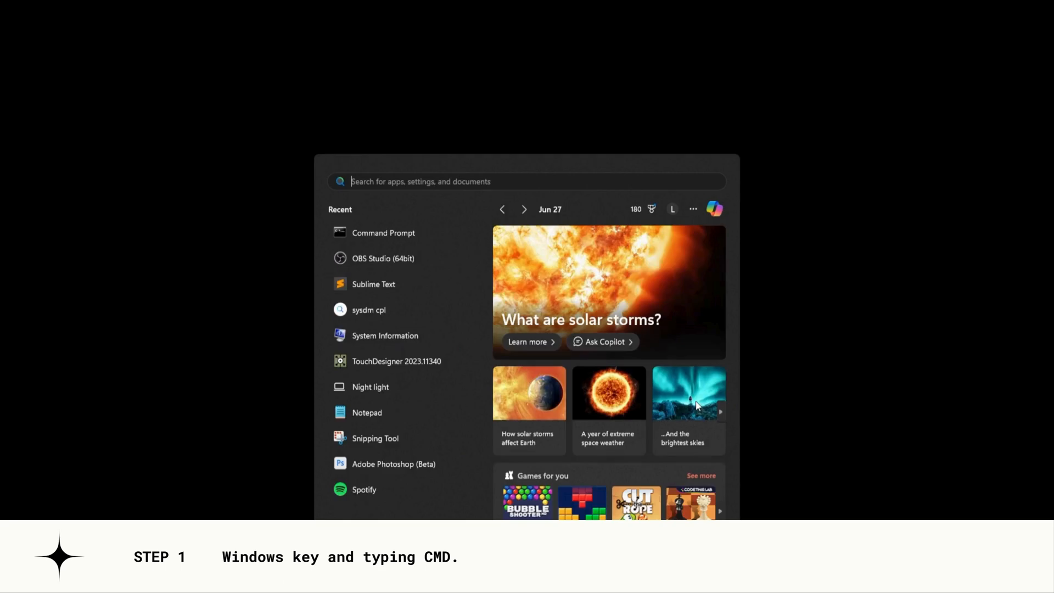
- Launch Command Prompt from the Start menu by searching cmd
{"action": "type", "text": "cm"}
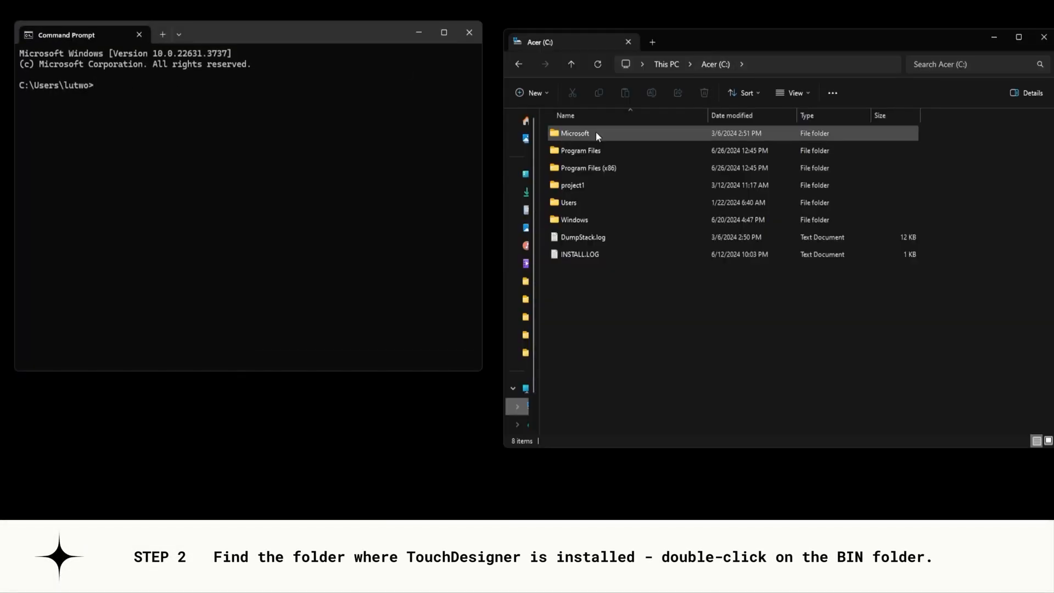
- Navigate into Program Files and onward toward Derivative\TouchDesigner\bin
{"action": "double_click", "coordinate": [580, 150]}
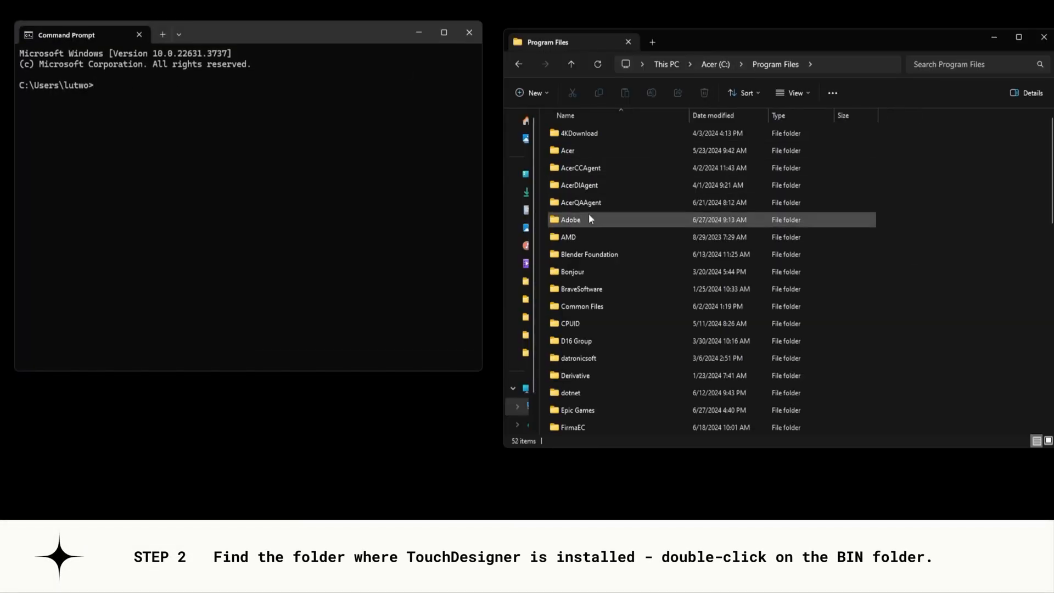
{"action": "double_click", "coordinate": [572, 375]}
{"action": "type", "text": "cd C:\\Program Files\\Derivative\\TouchDesigner\\bin"}
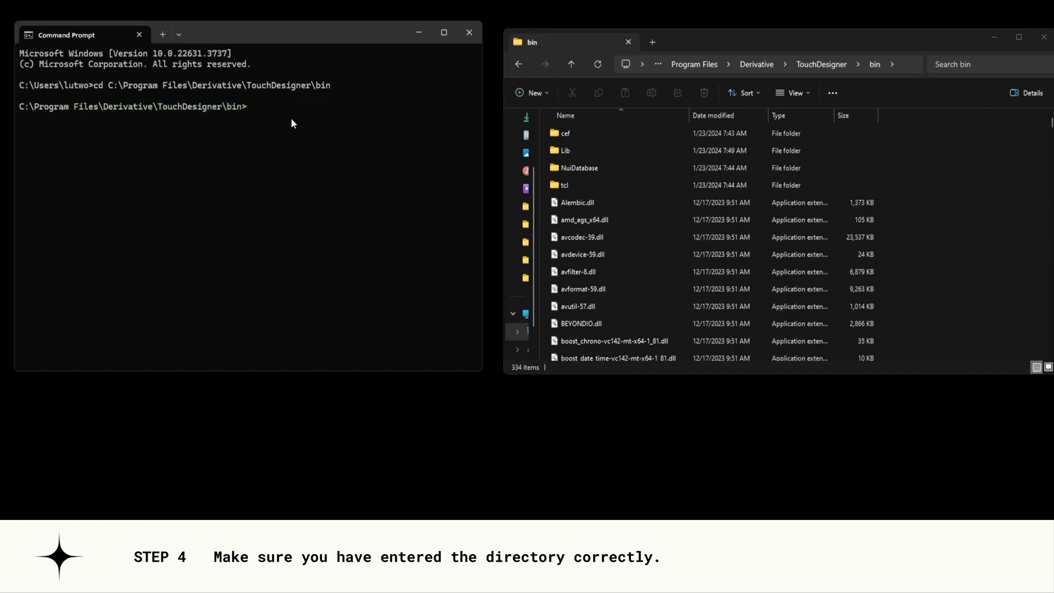
- List pip packages, install scikit-learn 1.5.0 into TouchDesigner's Python, and list packages again
{"action": "type", "text": "python -m pip list"}
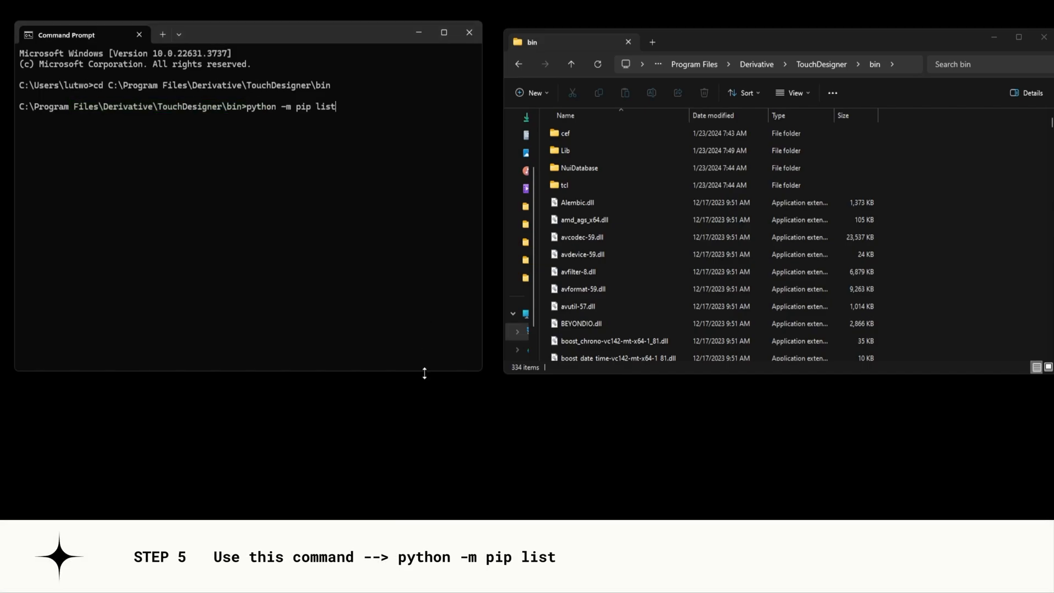
{"action": "key", "text": "Return"}
{"action": "type", "text": "python.exe -m pip install scikit-learn"}
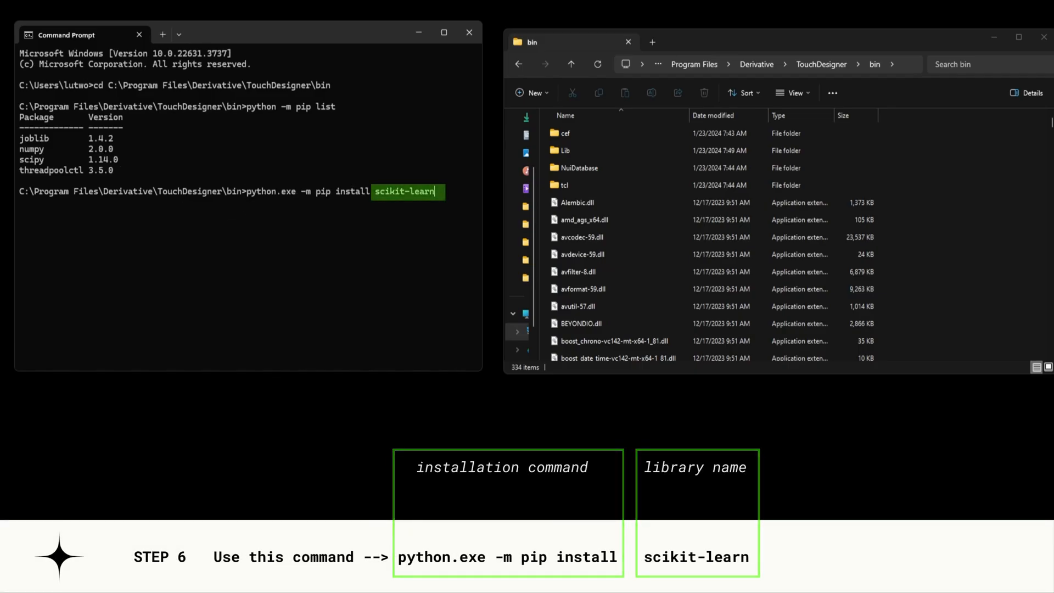
{"action": "key", "text": "Return"}
{"action": "type", "text": "python -m pip list"}
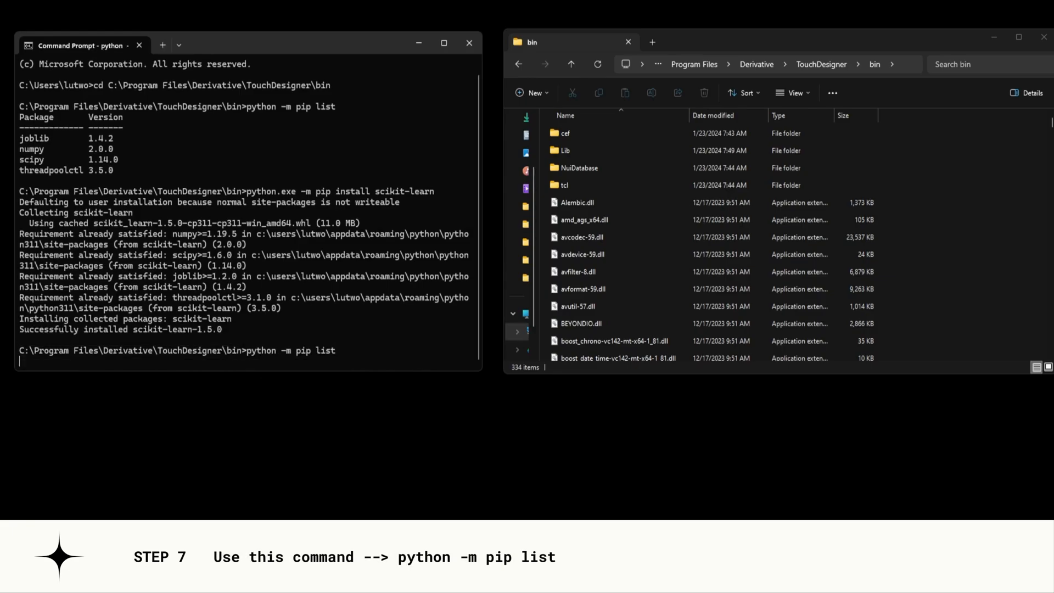
{"action": "key", "text": "Return"}
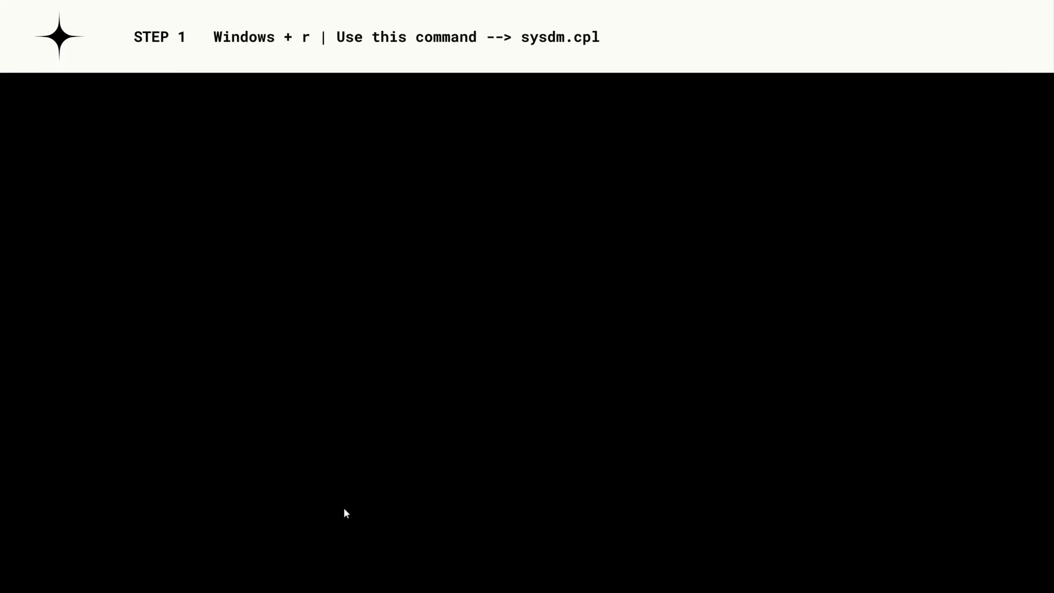
- Run sysdm.cpl from the Run box to reach System Properties
{"action": "key", "text": "Win+r"}
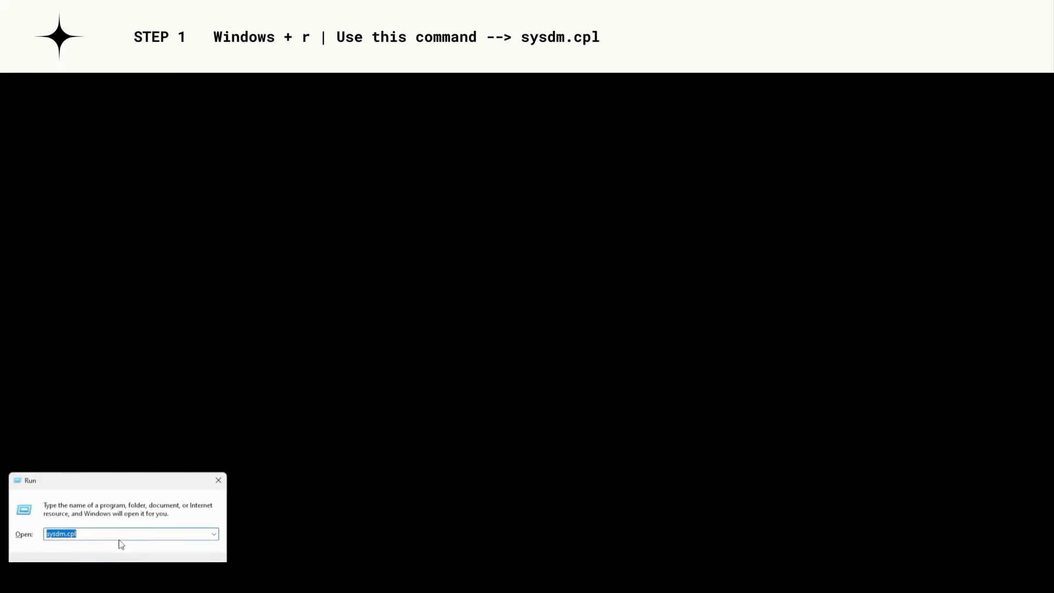
{"action": "key", "text": "Return"}
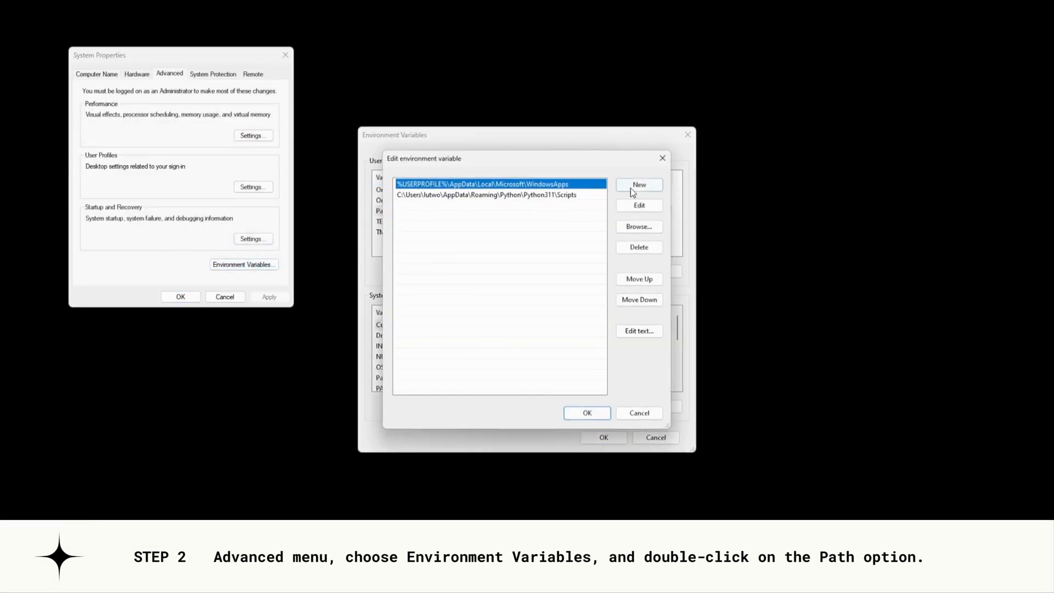
- Add C:\Users\lutwo\AppData\Roaming\Python\Python311\Scripts as a new Path entry and confirm it
{"action": "left_click", "coordinate": [637, 185]}
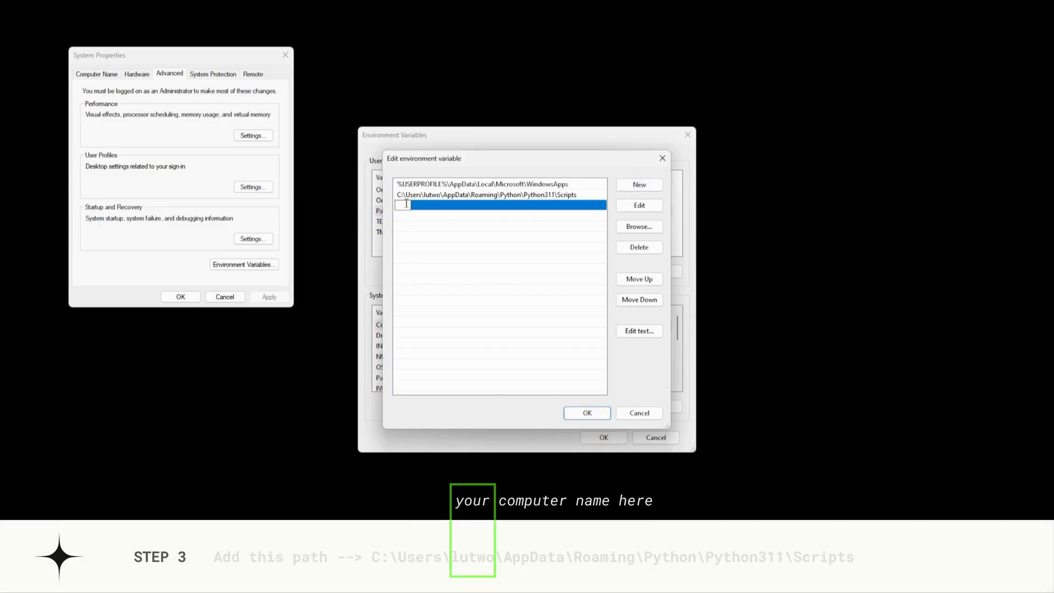
{"action": "type", "text": "C:\\Users\\lutwo\\AppData\\Roaming\\Python\\Python311\\Scripts"}
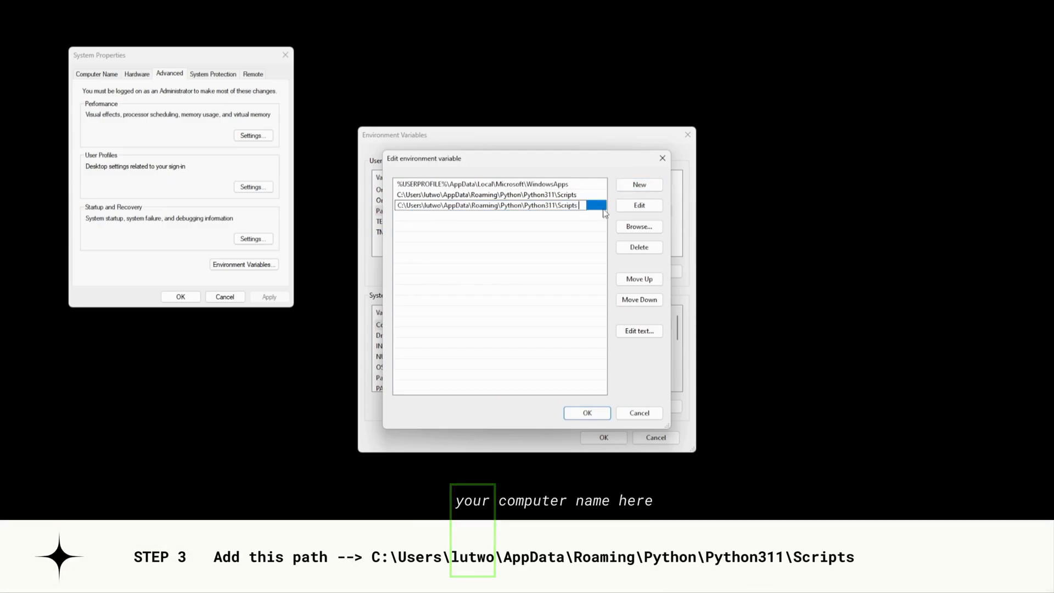
{"action": "left_click", "coordinate": [498, 205]}
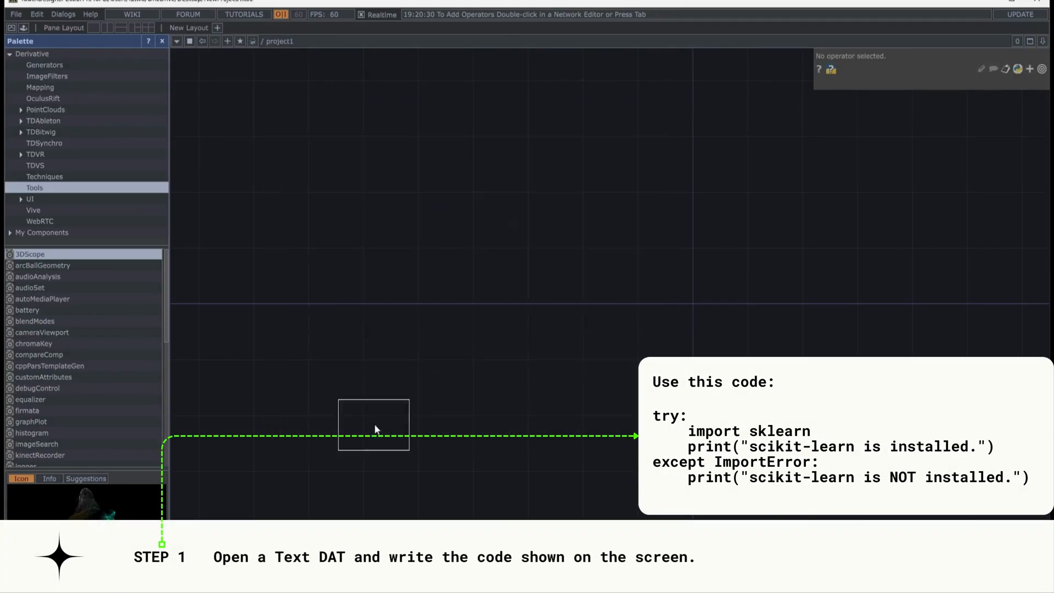
- Add a Text DAT with the try/except import sklearn check script and split the workspace into two panes
{"action": "double_click", "coordinate": [373, 425]}
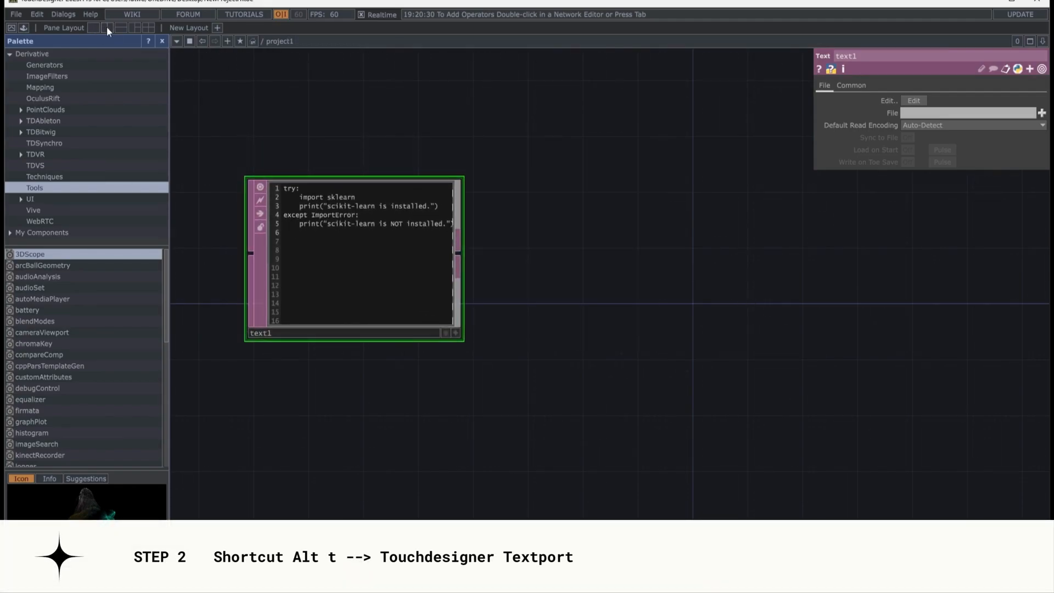
{"action": "left_click", "coordinate": [617, 41]}
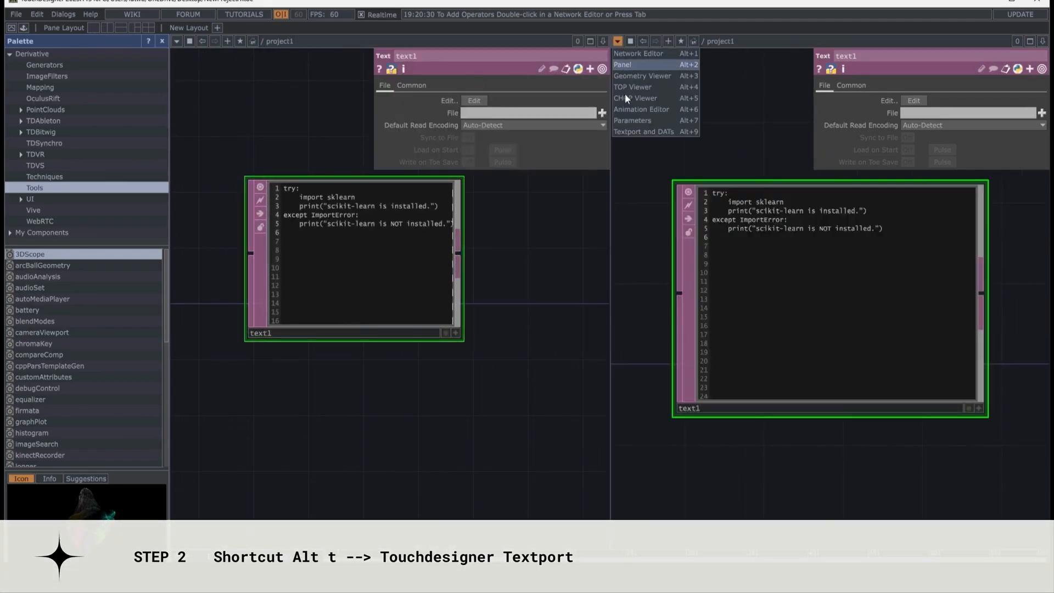
- Show the Textport, run text1 so it prints "scikit-learn is installed.", then delete text1
{"action": "left_click", "coordinate": [643, 131]}
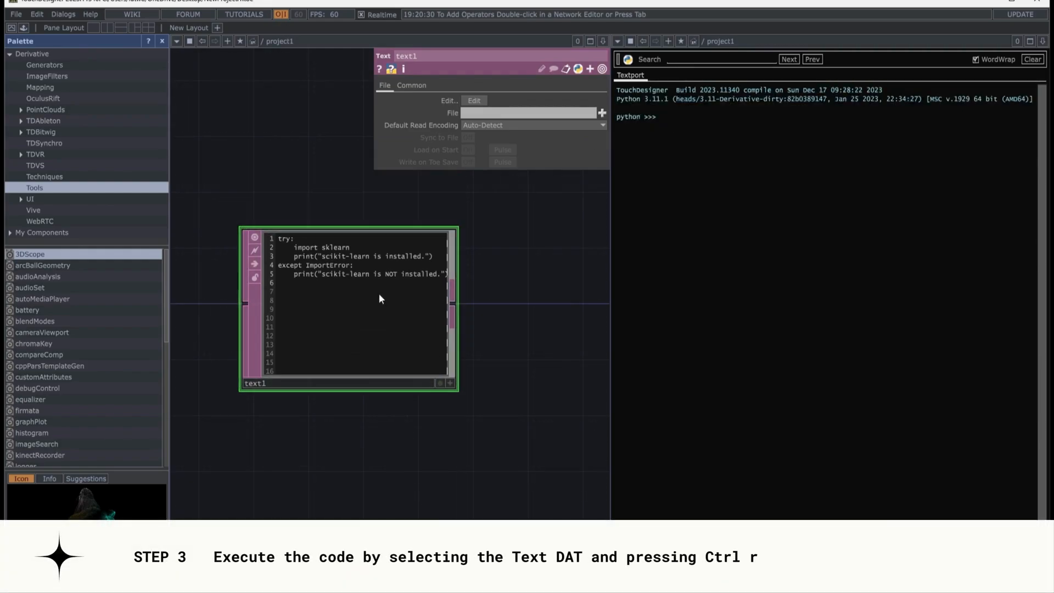
{"action": "key", "text": "ctrl+r"}
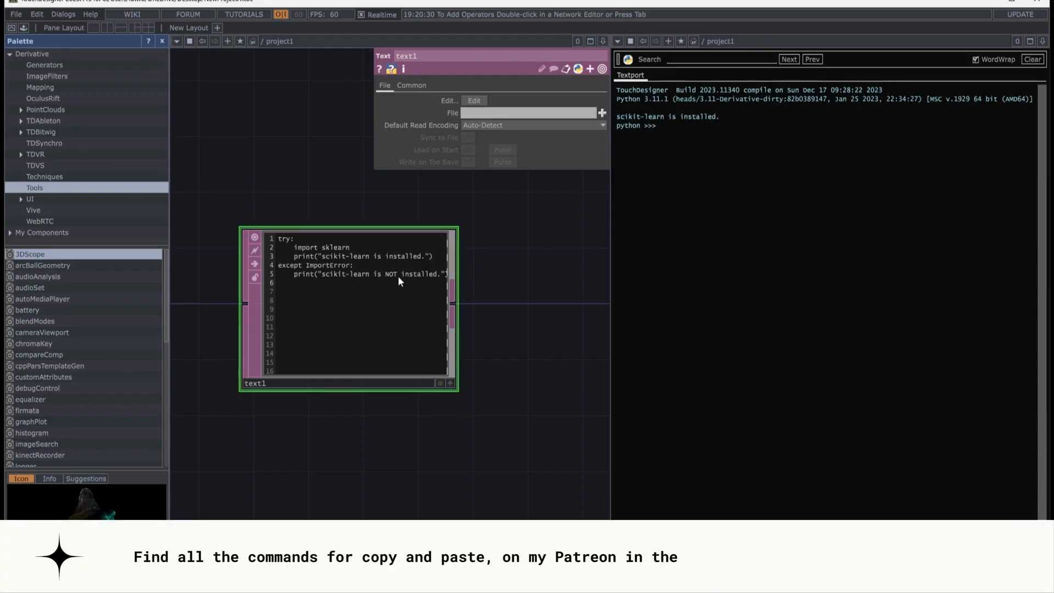
{"action": "key", "text": "Delete"}
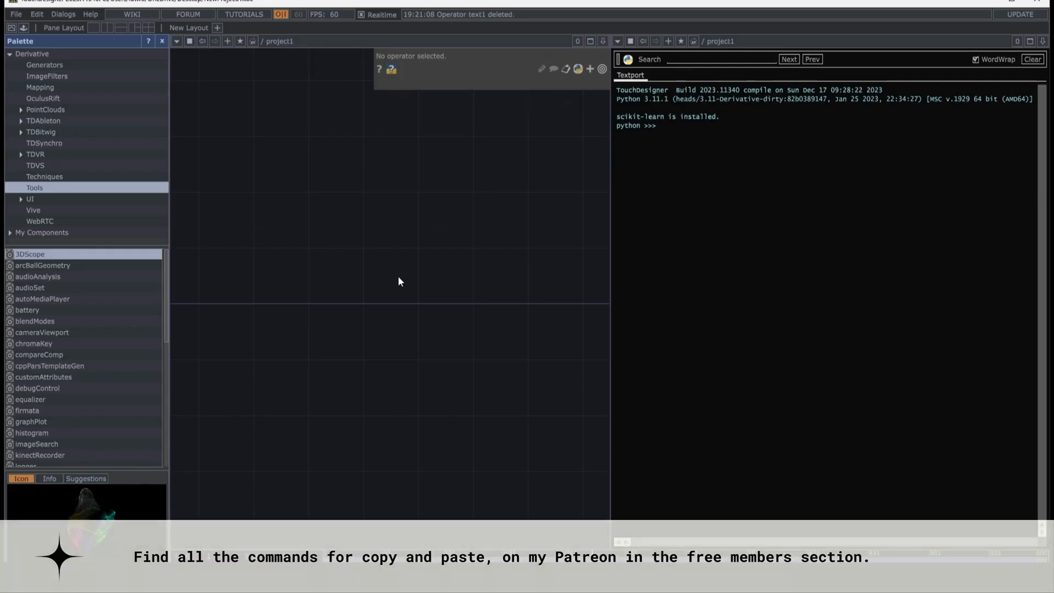